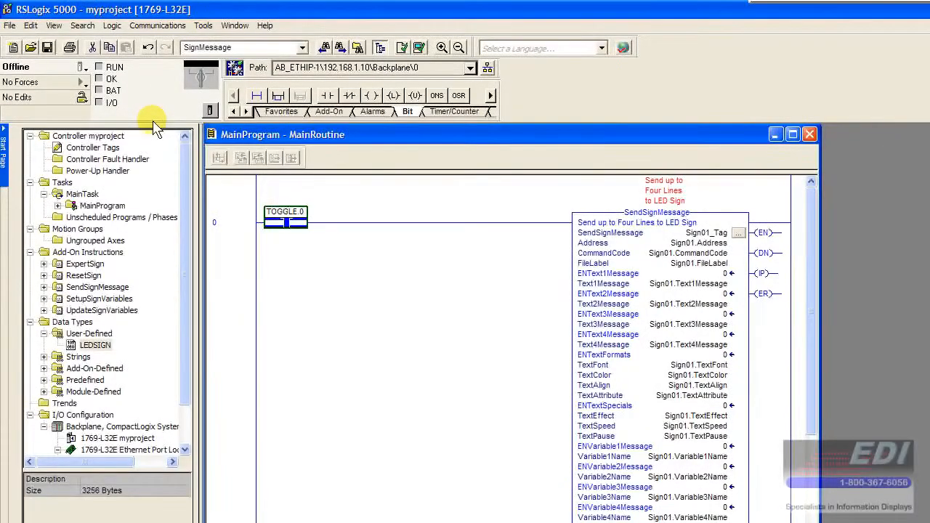
Download the project to the controller via Communications, then request Run Mode from the controller mode menu
left_click(157, 26)
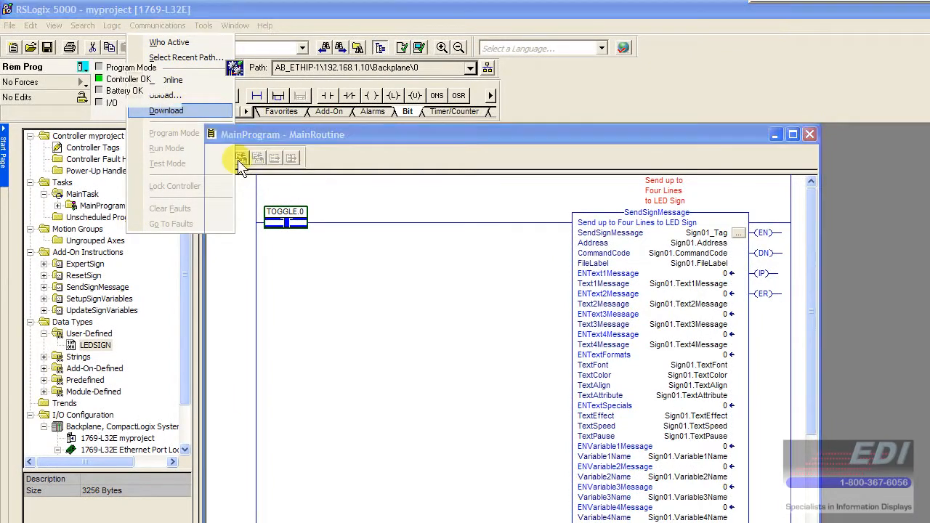
left_click(166, 110)
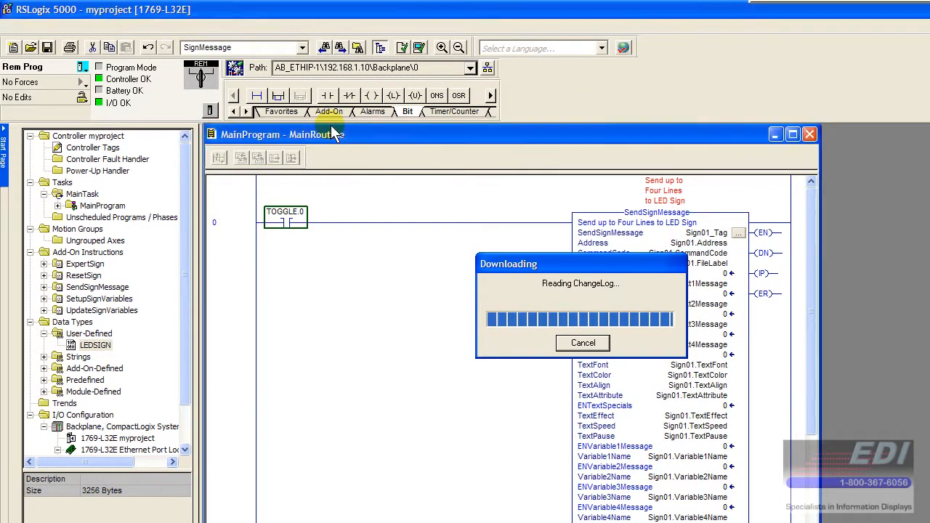
left_click(83, 66)
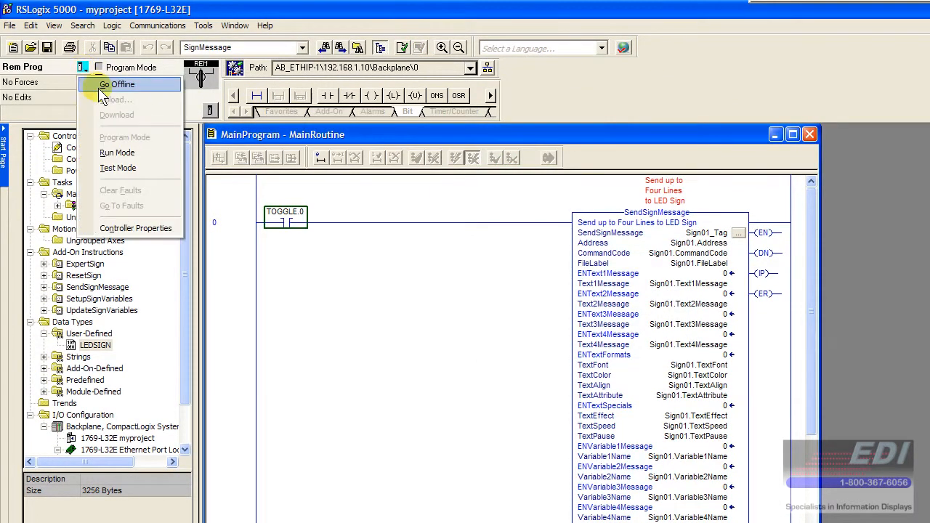
left_click(116, 152)
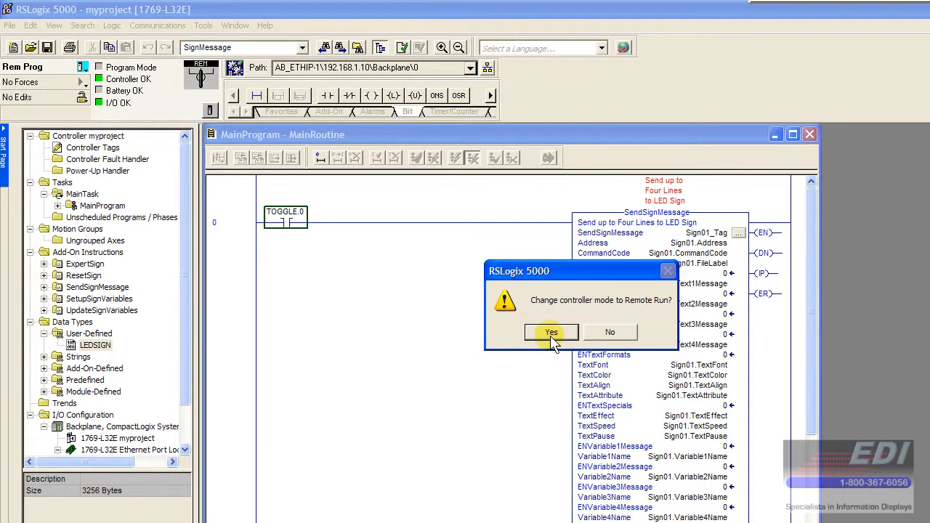
Confirm the change to Remote Run and review the running SendSignMessage rung
left_click(551, 331)
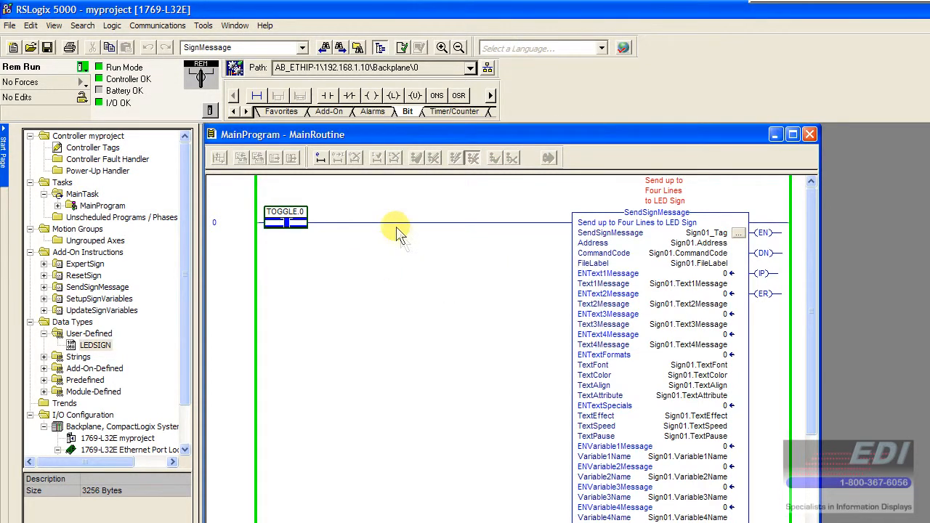
mouse_move(436, 240)
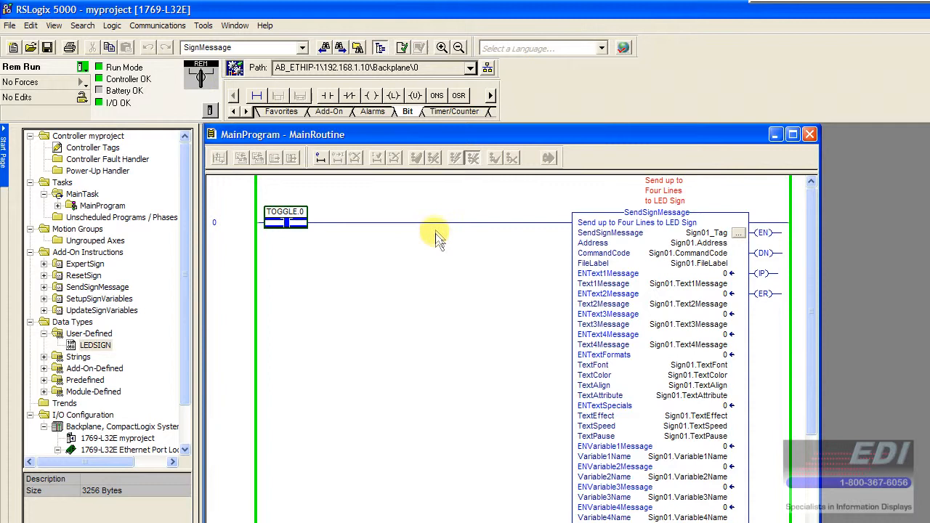
mouse_move(622, 276)
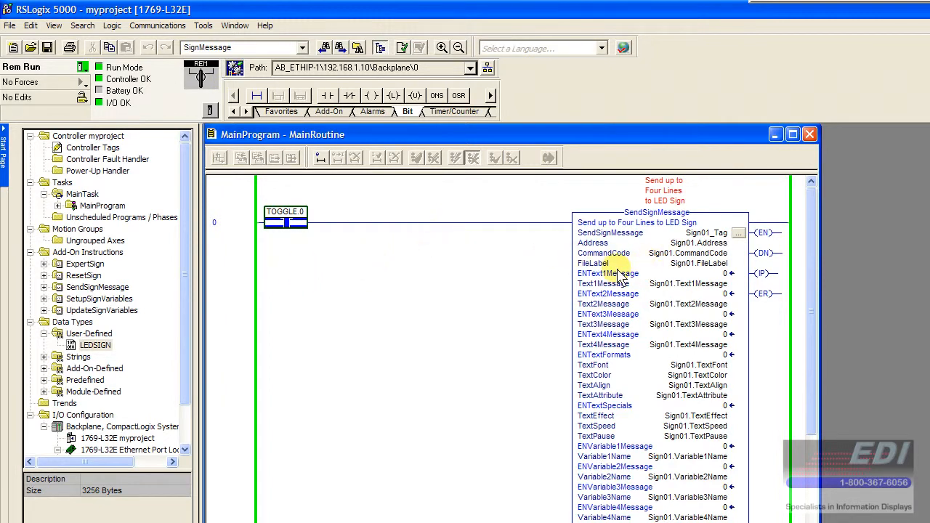
mouse_move(587, 283)
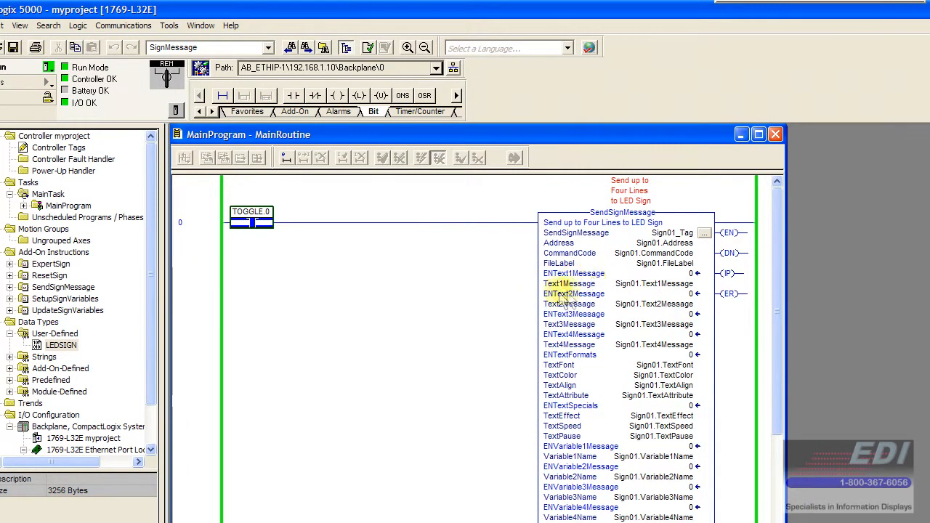
mouse_move(569, 334)
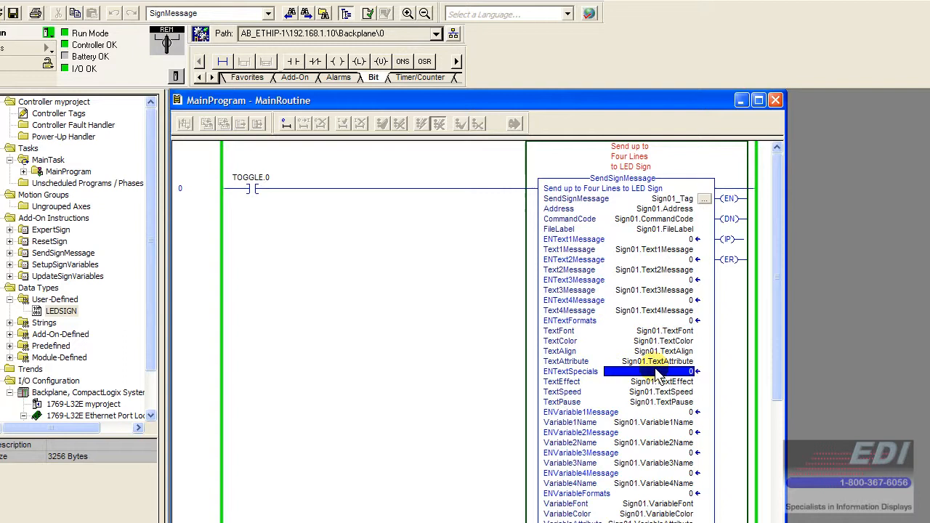
scroll("down", 3)
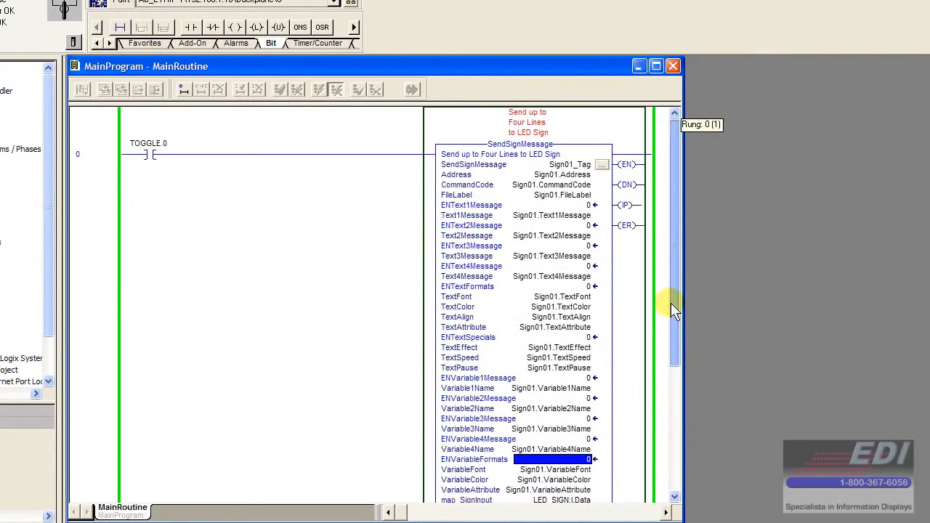
Set ENText1Message to 1 on the SendSignMessage block and review the ENTextSpecials and packet entries
left_click(552, 205)
type("1")
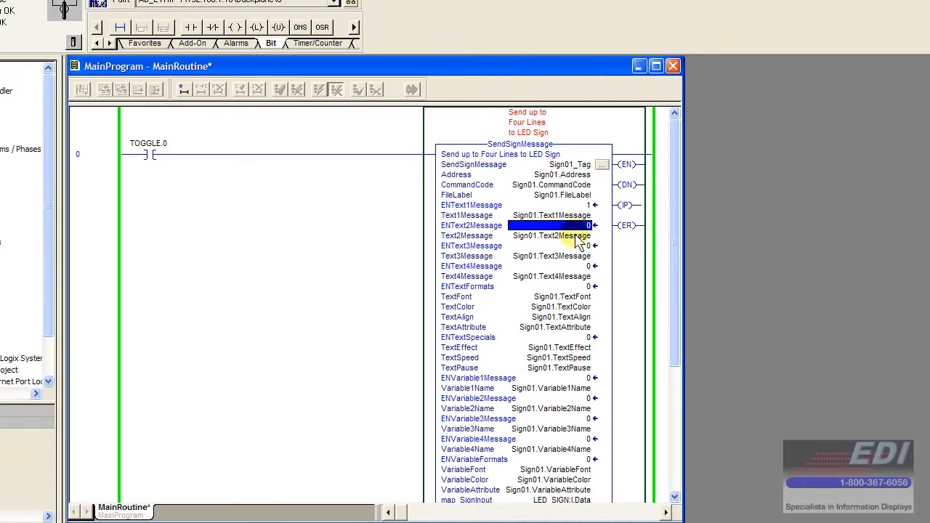
left_click(549, 205)
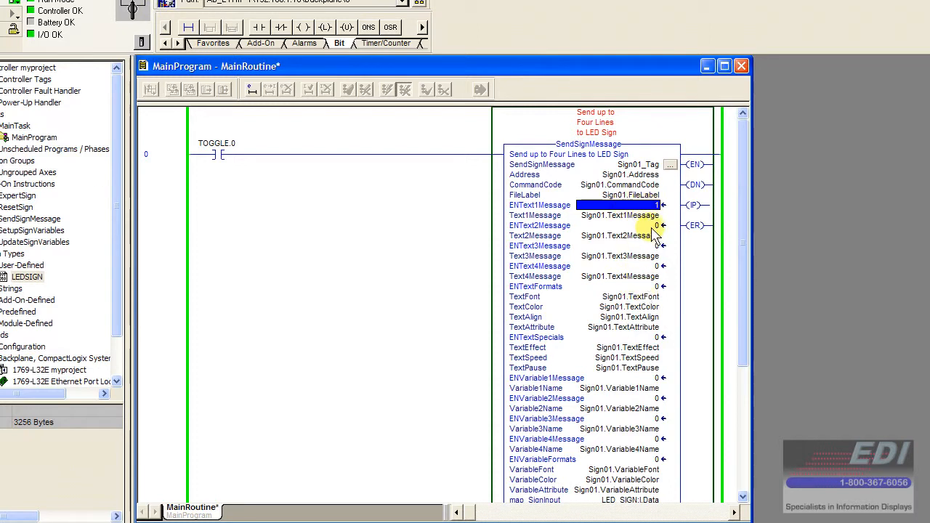
mouse_move(656, 279)
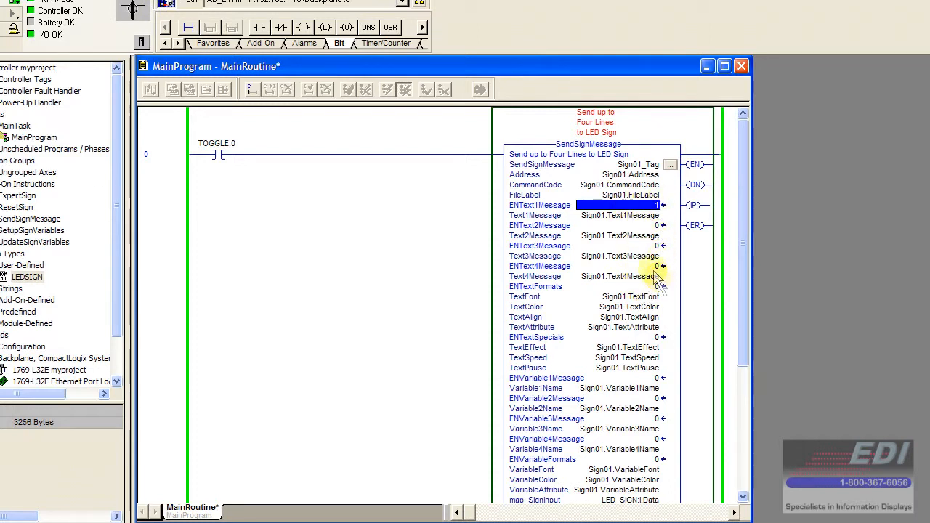
mouse_move(535, 211)
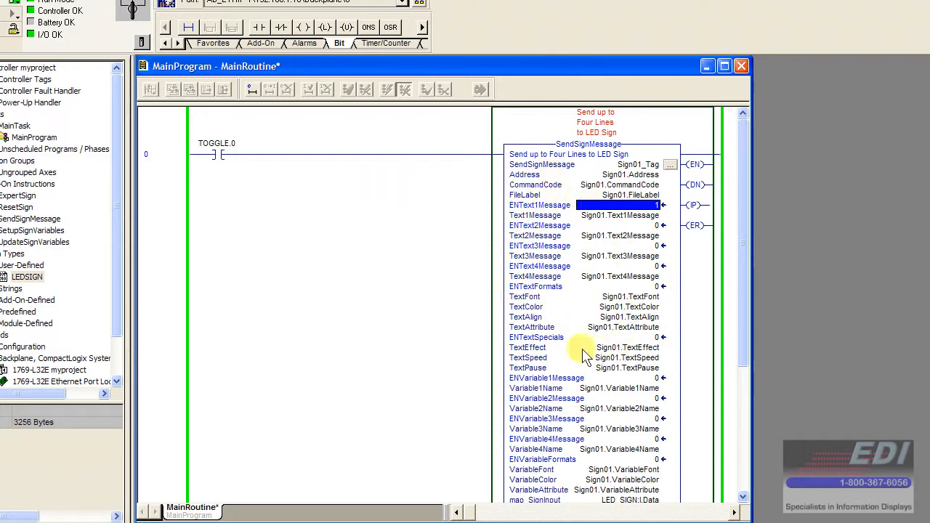
mouse_move(622, 211)
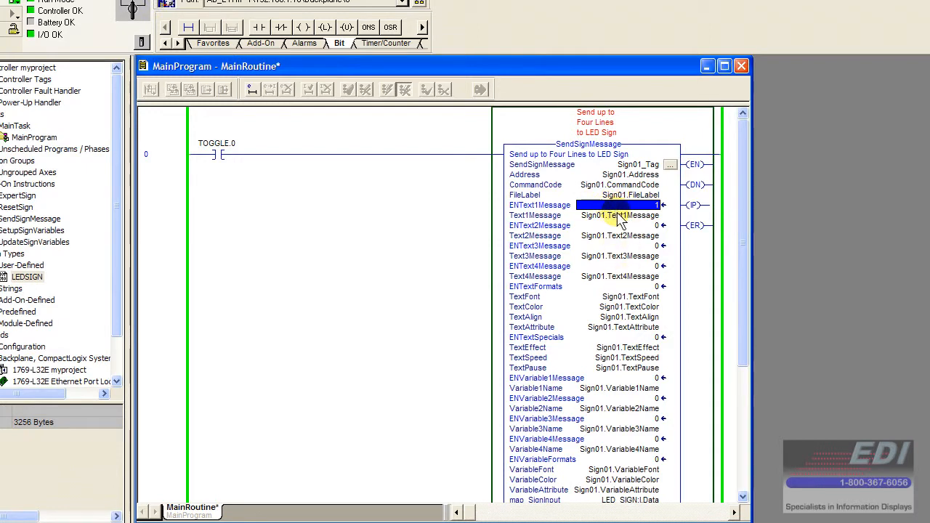
mouse_move(567, 232)
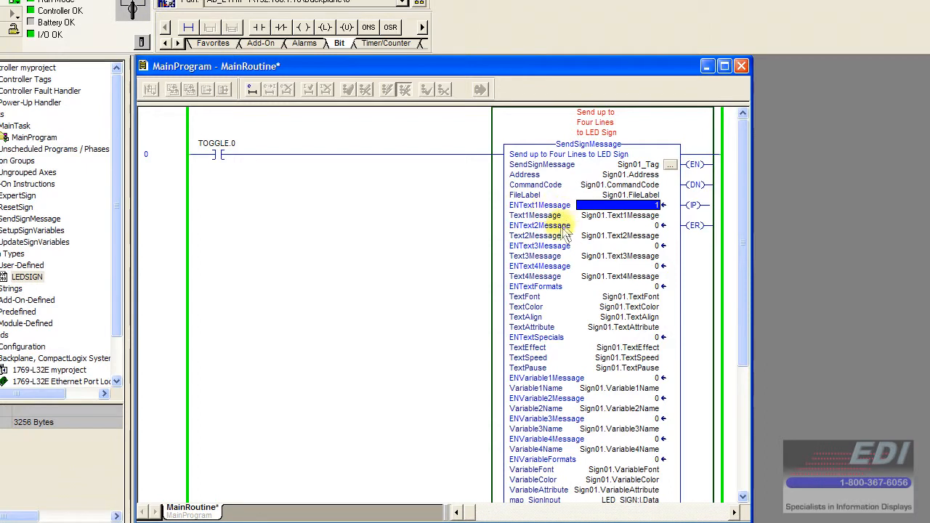
mouse_move(567, 258)
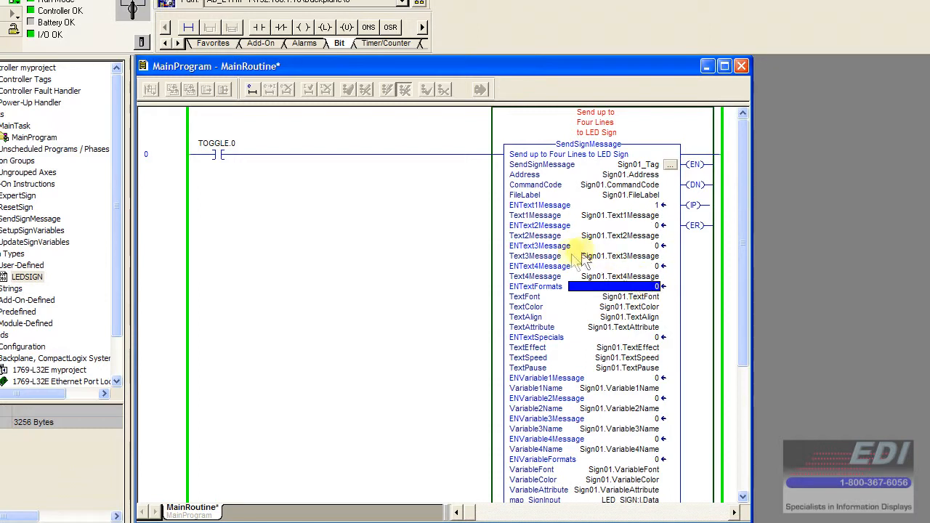
scroll("down", 3)
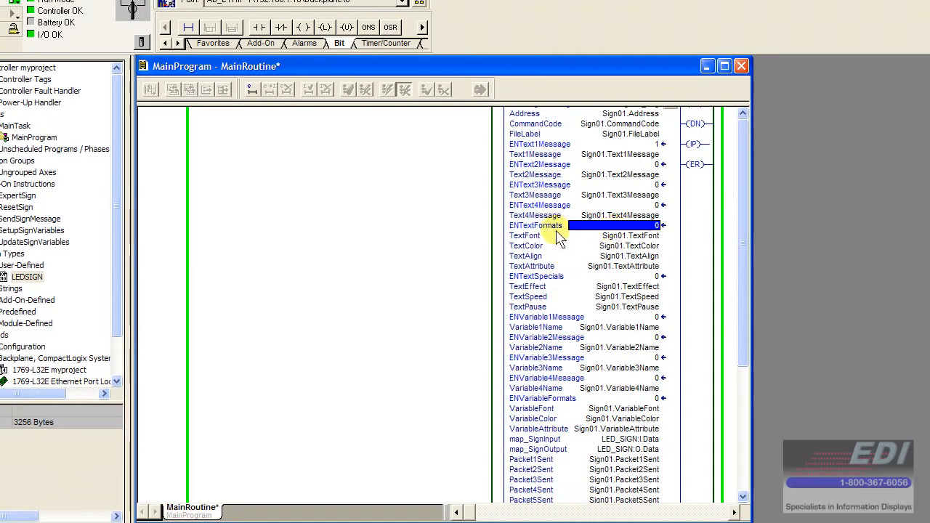
mouse_move(637, 268)
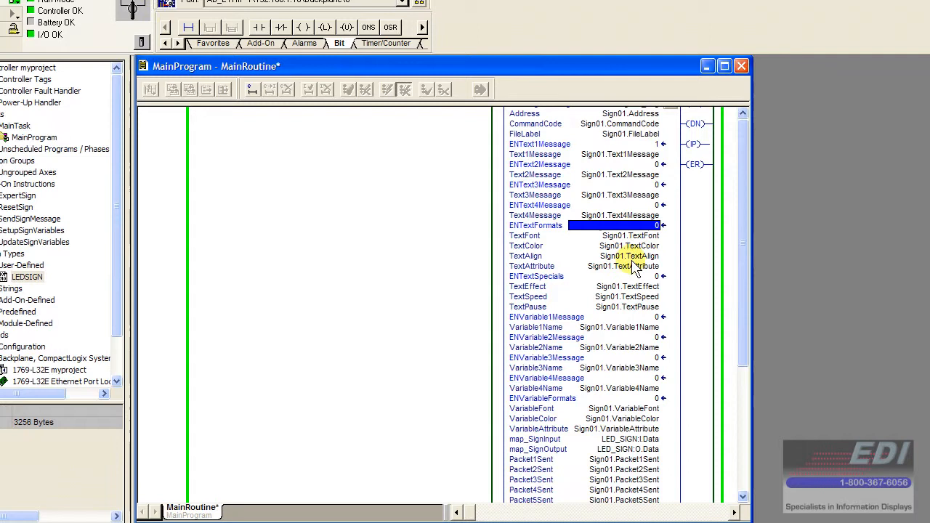
left_click(574, 276)
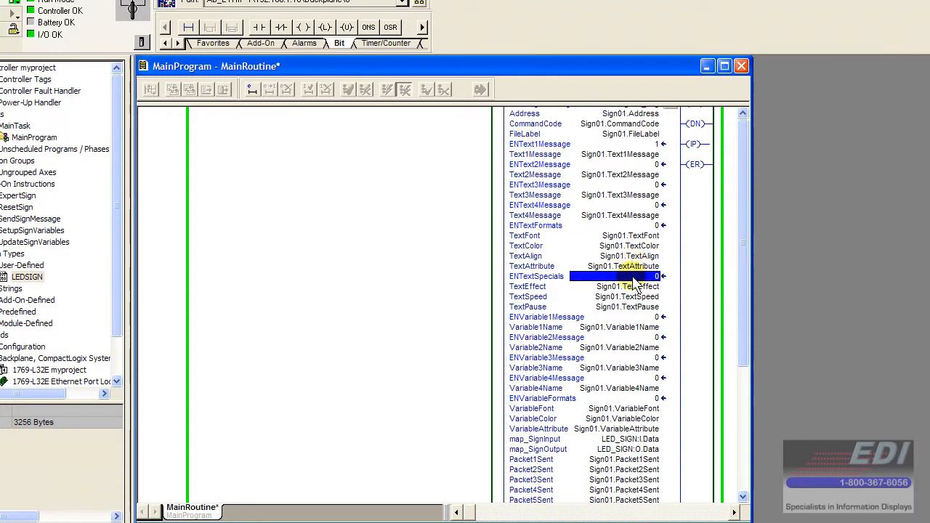
scroll("down", 3)
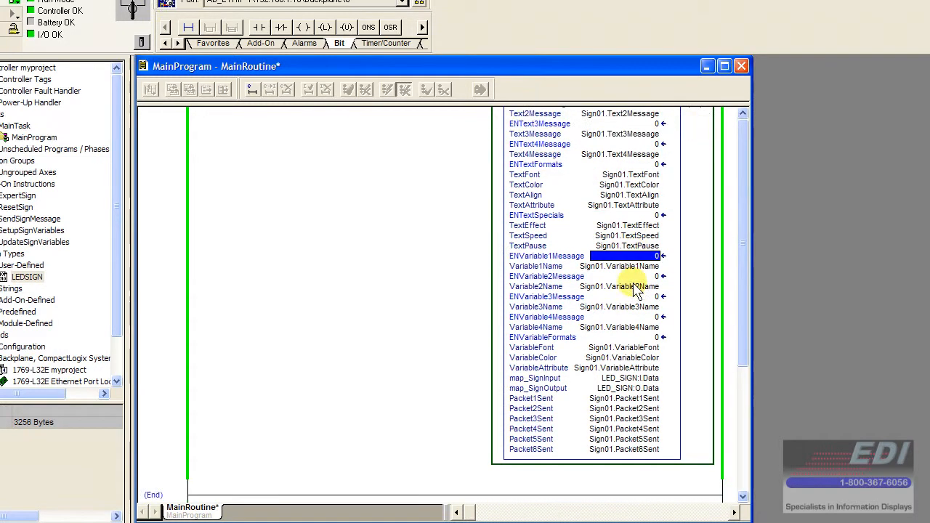
mouse_move(642, 343)
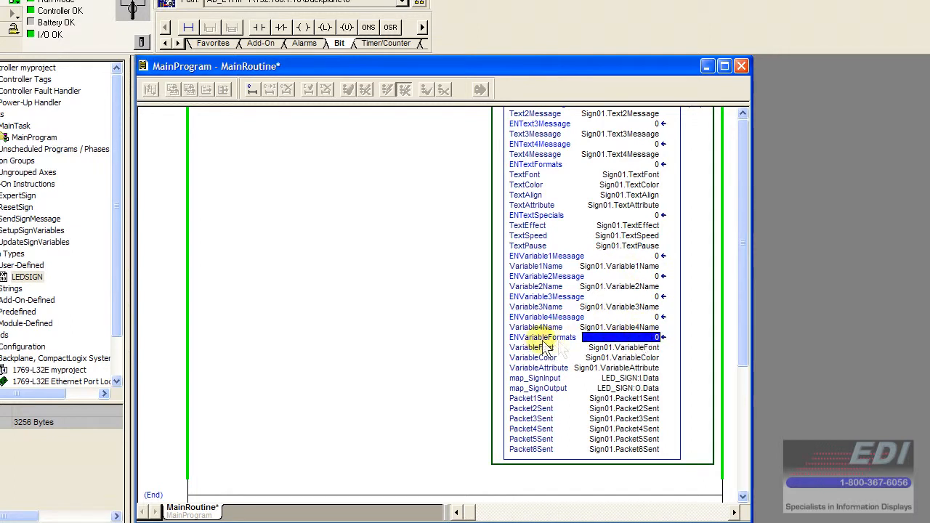
mouse_move(581, 375)
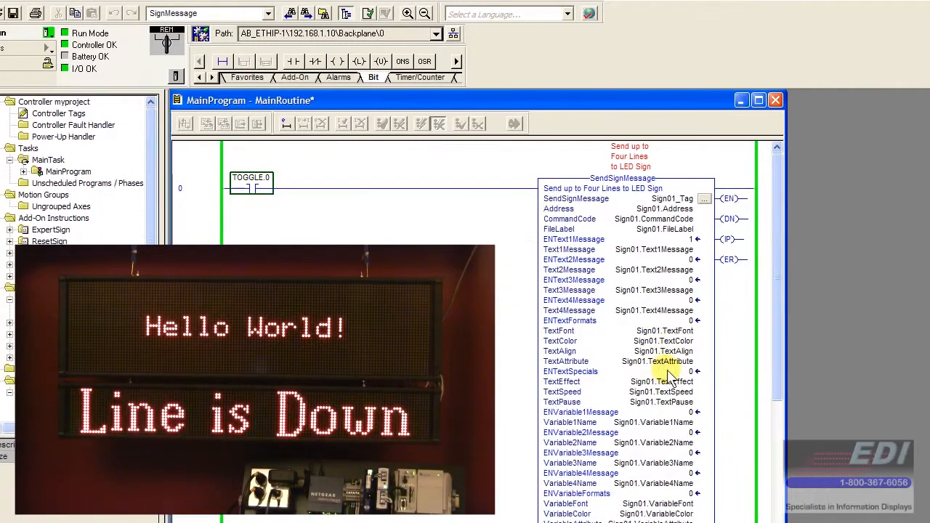
mouse_move(668, 331)
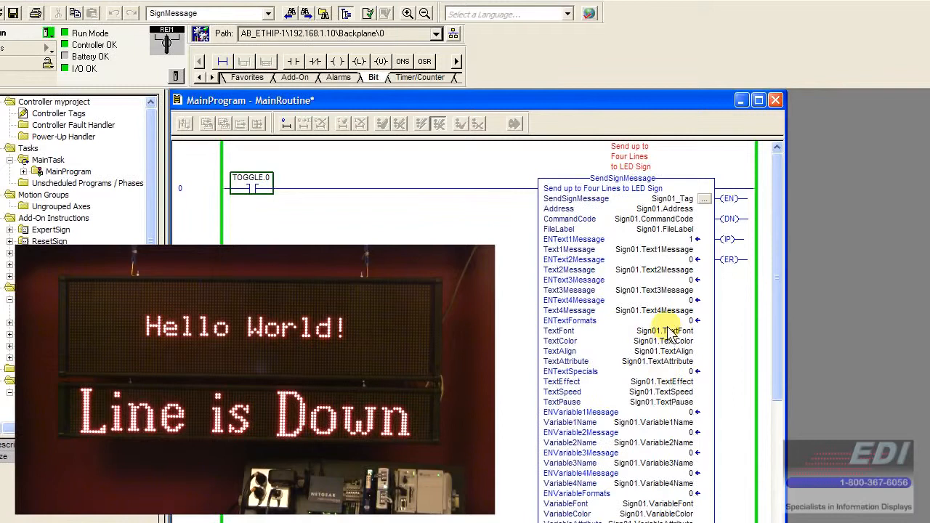
Open the Controller Tags list showing the LED sign connections, Sign01, Sign01_Tag and TOGGLE tags
left_click(661, 321)
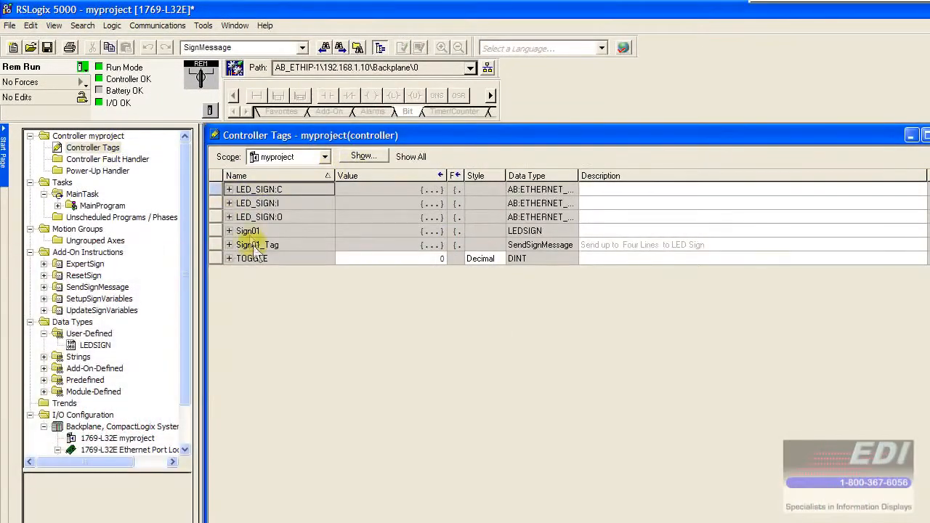
Expand Sign01 and set Sign01.TextFont to 2 in the String Browser
left_click(229, 230)
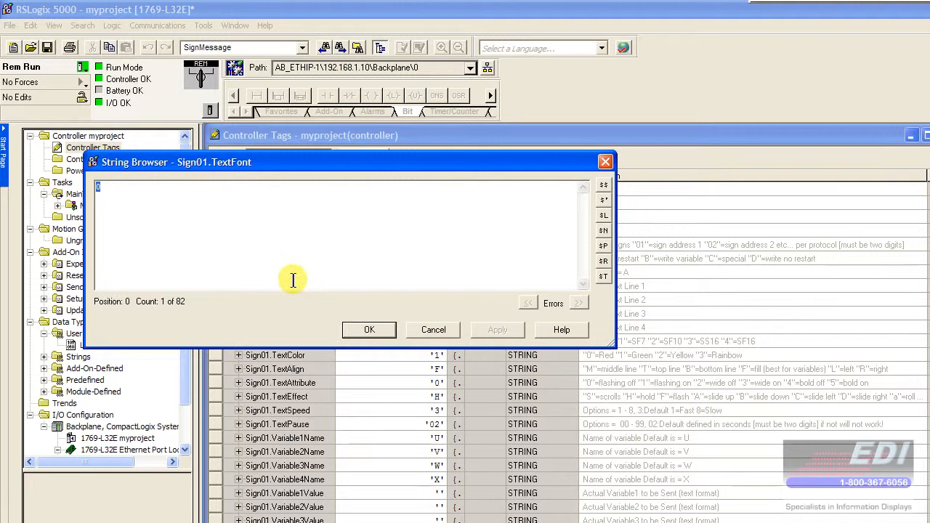
mouse_move(319, 272)
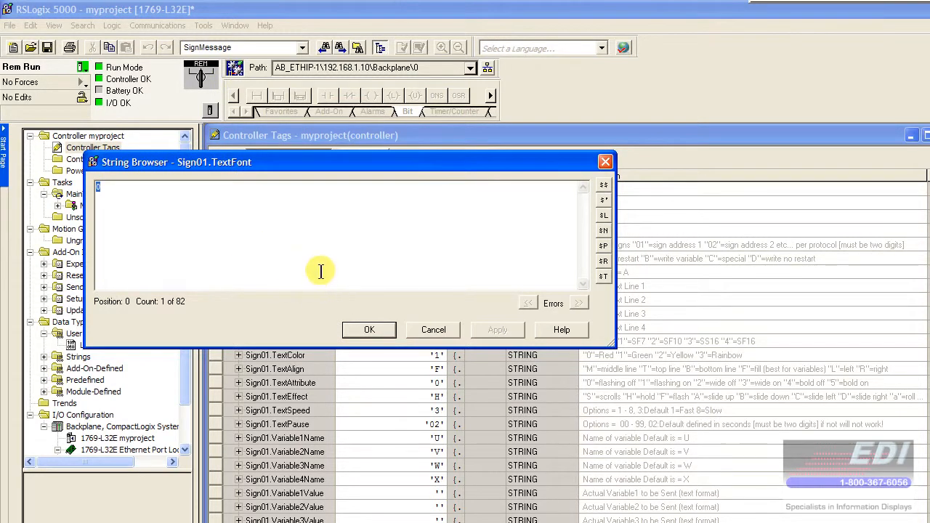
mouse_move(314, 251)
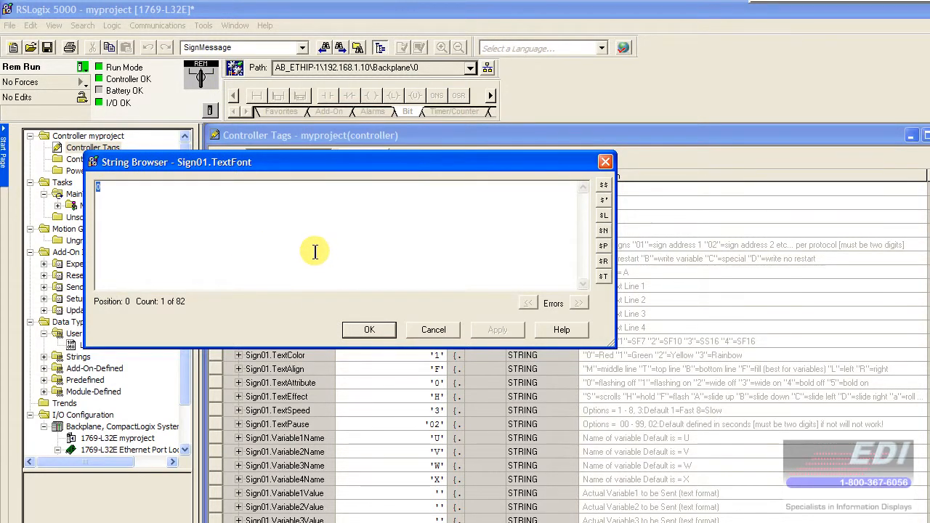
type("2")
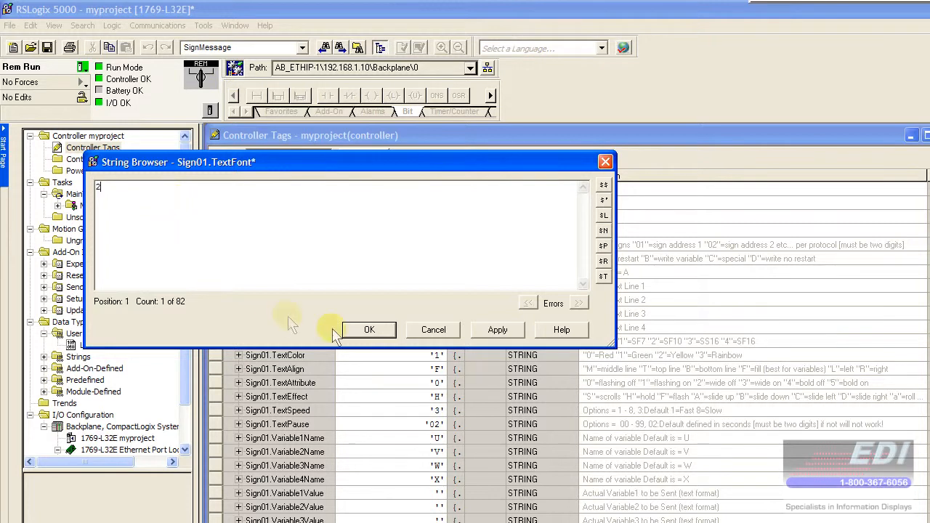
left_click(369, 328)
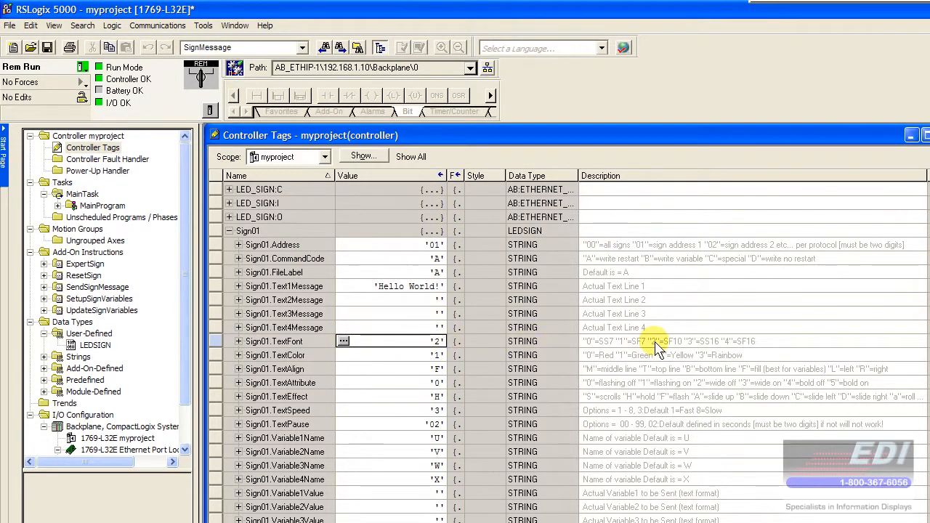
mouse_move(627, 362)
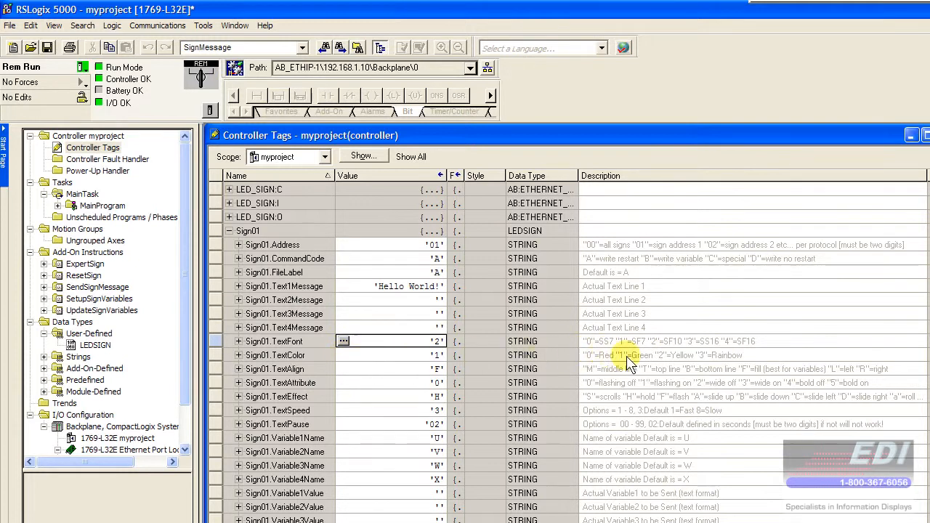
mouse_move(462, 386)
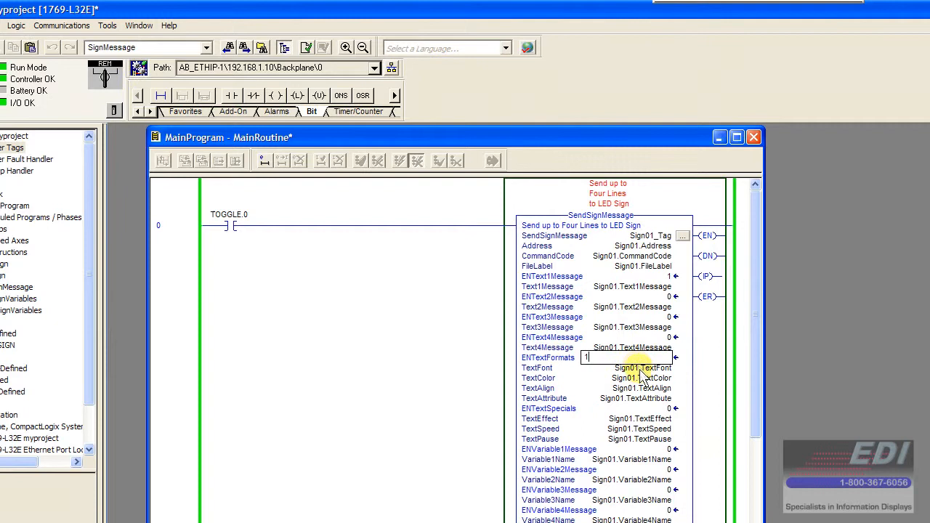
Enable ENTextFormats to send the formatted Hello World! message, then set it back to 0
left_click(639, 366)
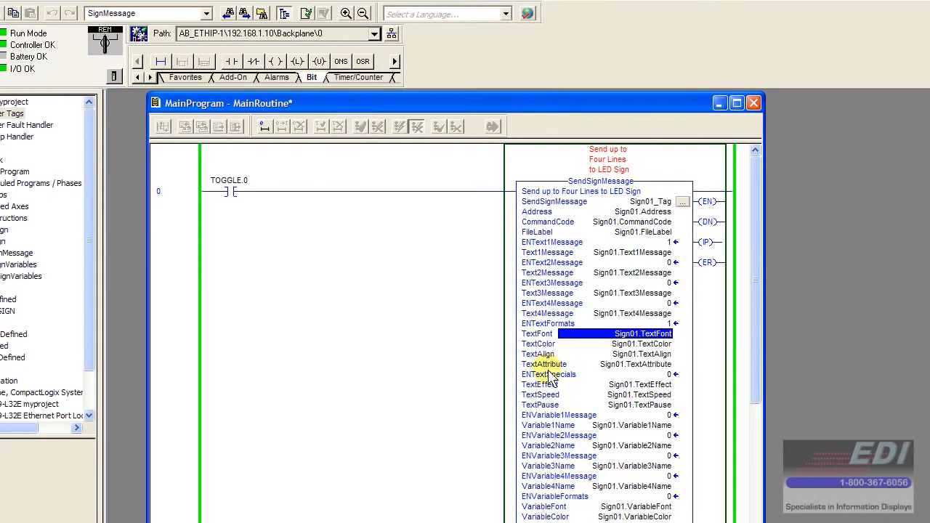
mouse_move(539, 354)
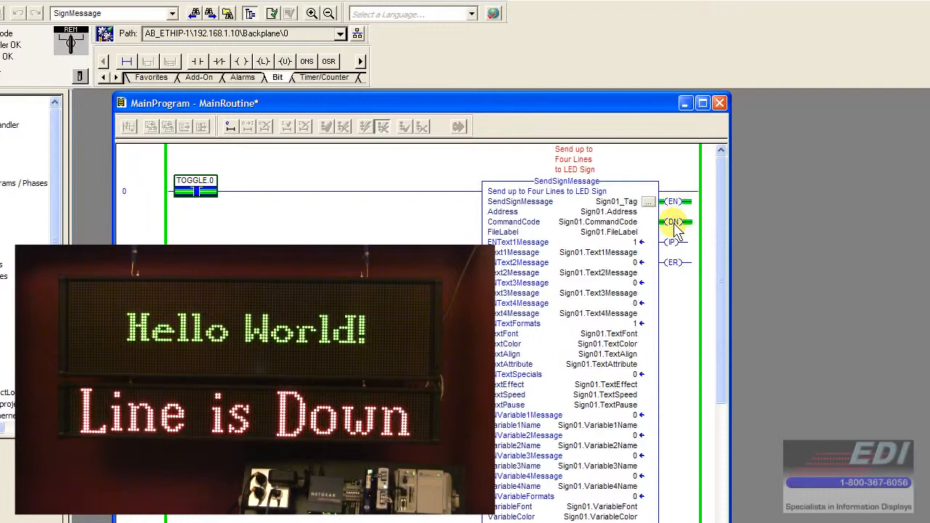
mouse_move(407, 239)
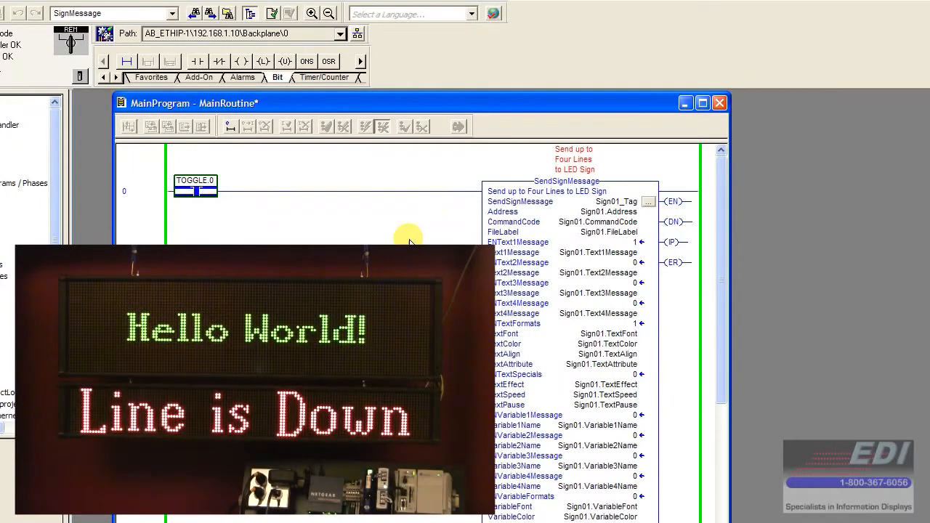
mouse_move(610, 305)
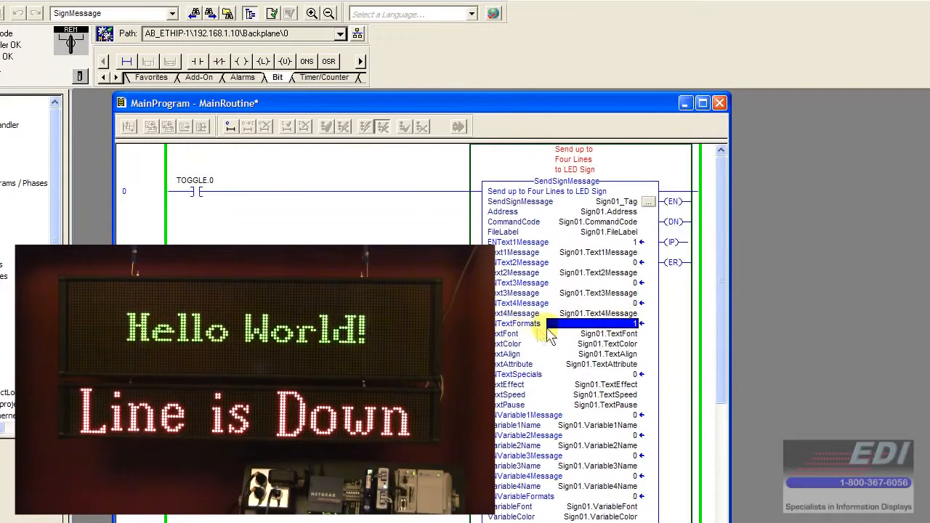
left_click(592, 323)
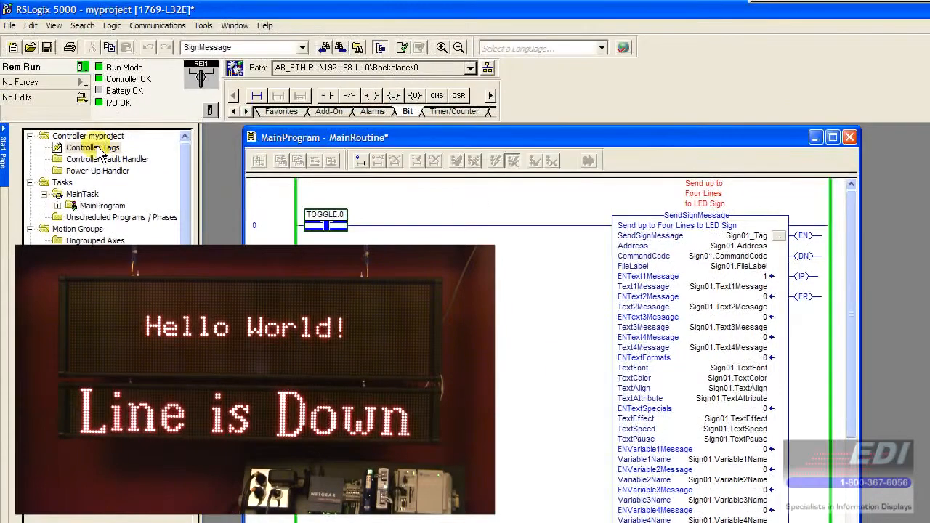
Set Sign01.Text2Message to 'Goodbye World!' in the controller tags and return to the main program
double_click(93, 147)
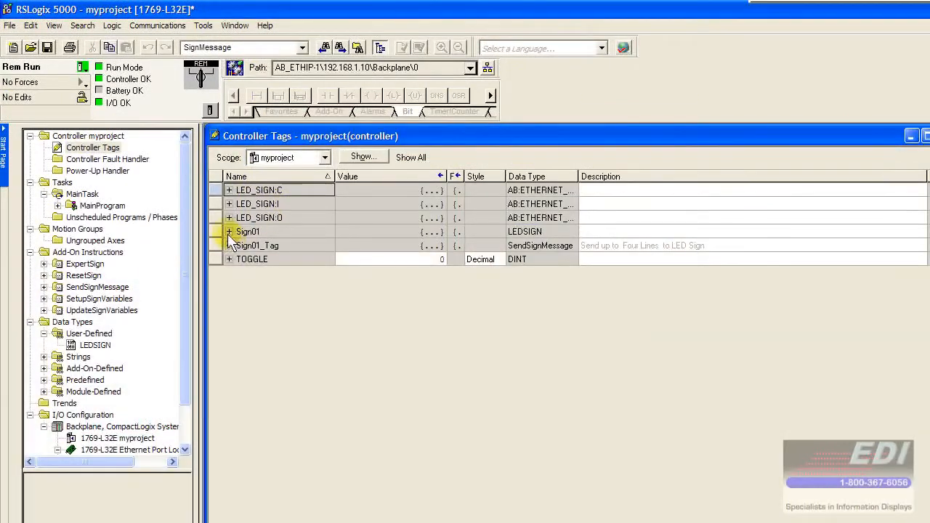
left_click(229, 231)
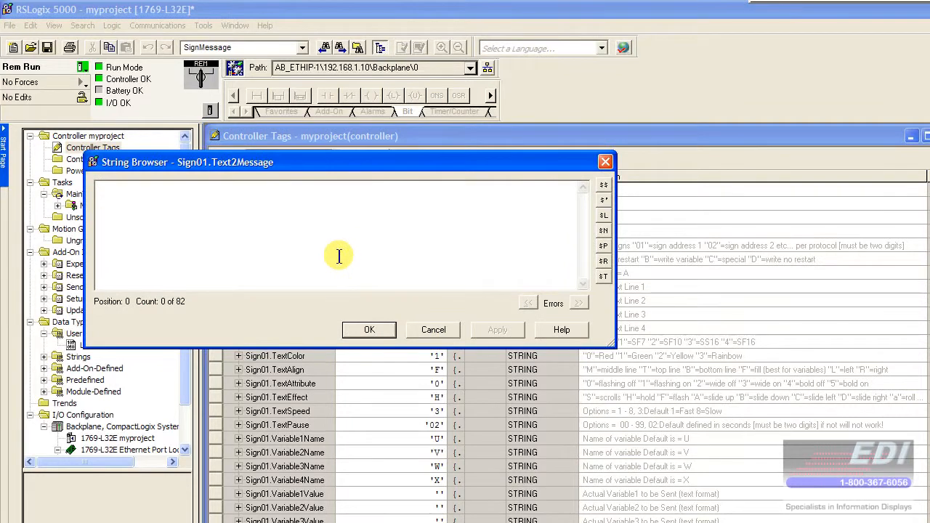
type("Goodbye")
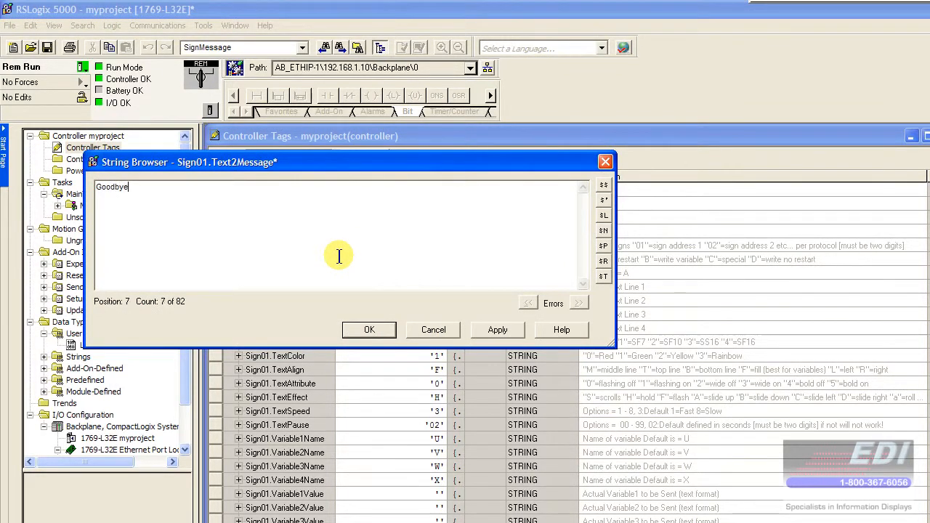
type("World!")
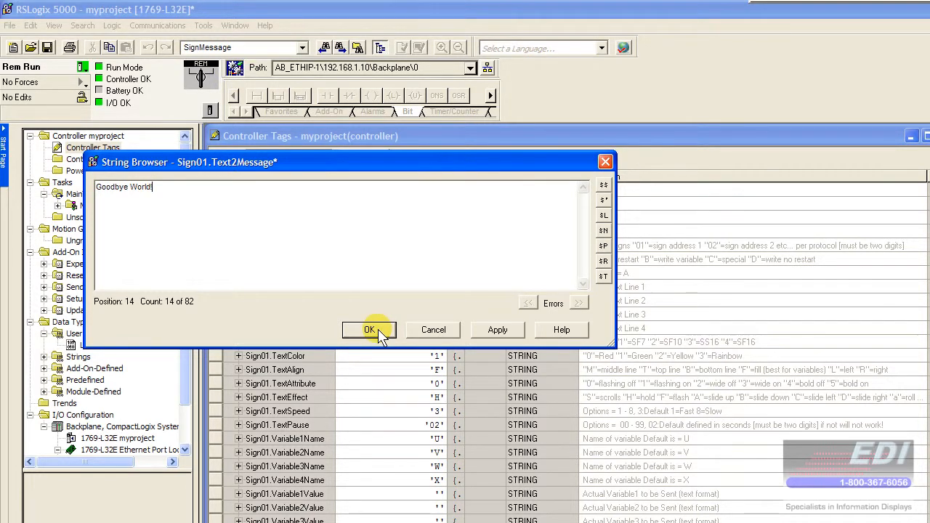
left_click(369, 330)
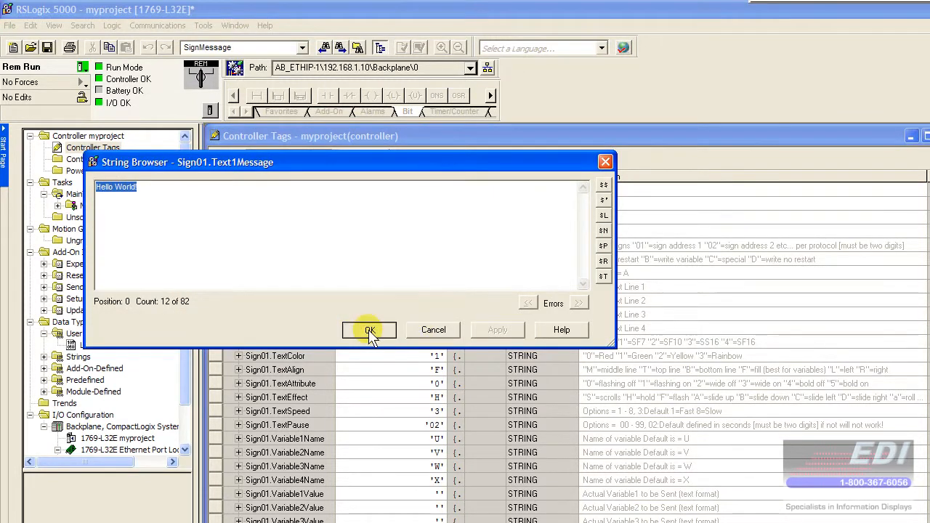
left_click(369, 330)
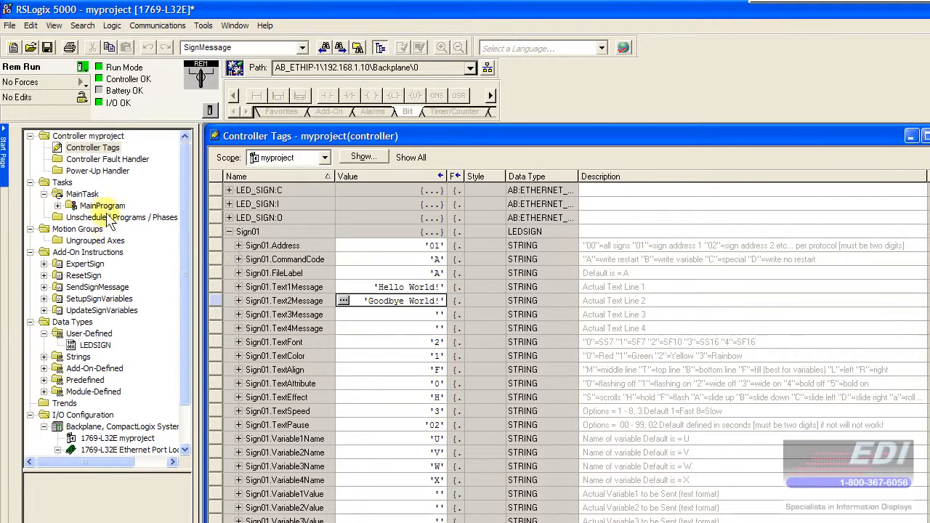
left_click(694, 135)
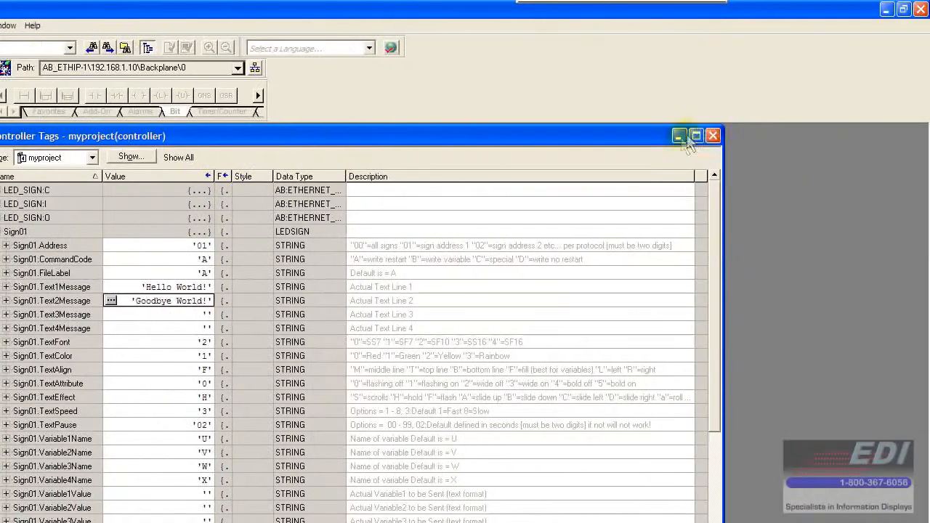
Enable ENText1Message and ENText2Message, then set ENTextFormats to 1 on the SendSignMessage block
left_click(711, 137)
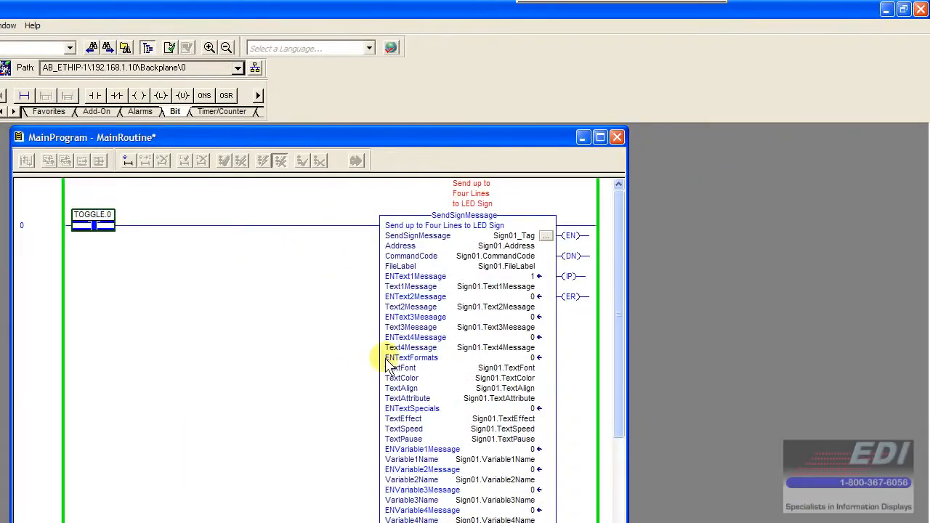
left_click(494, 276)
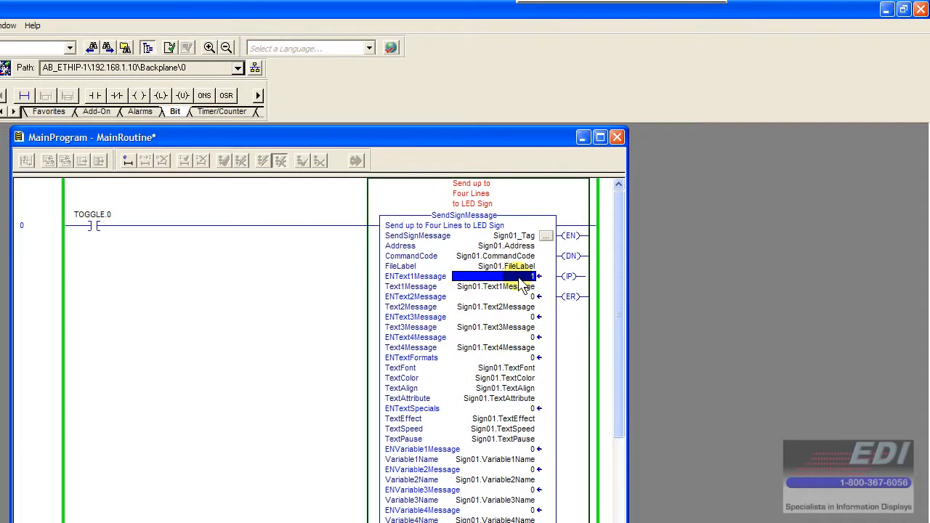
left_click(494, 296)
type("1")
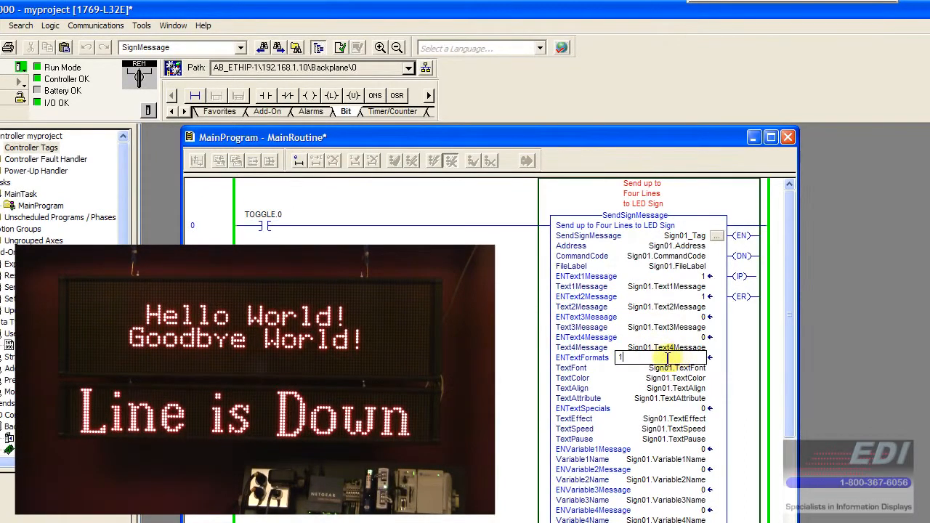
double_click(653, 357)
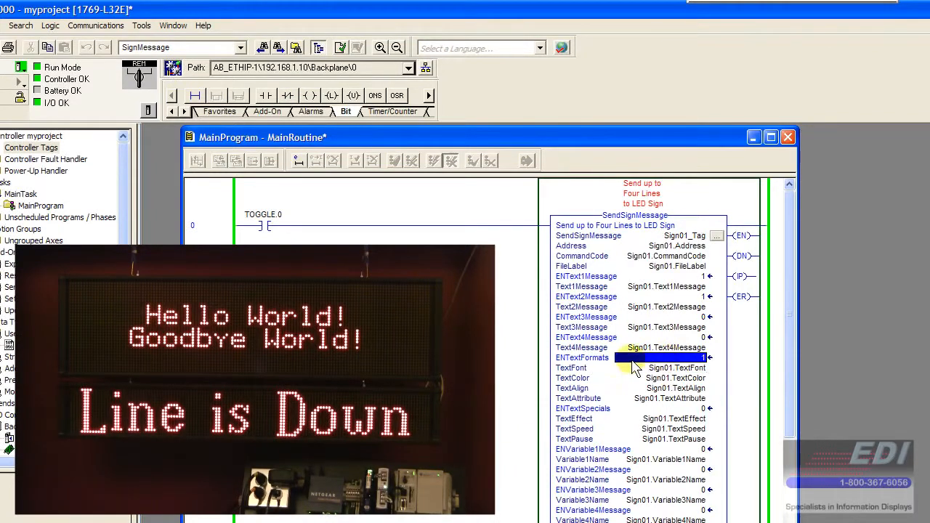
left_click(263, 225)
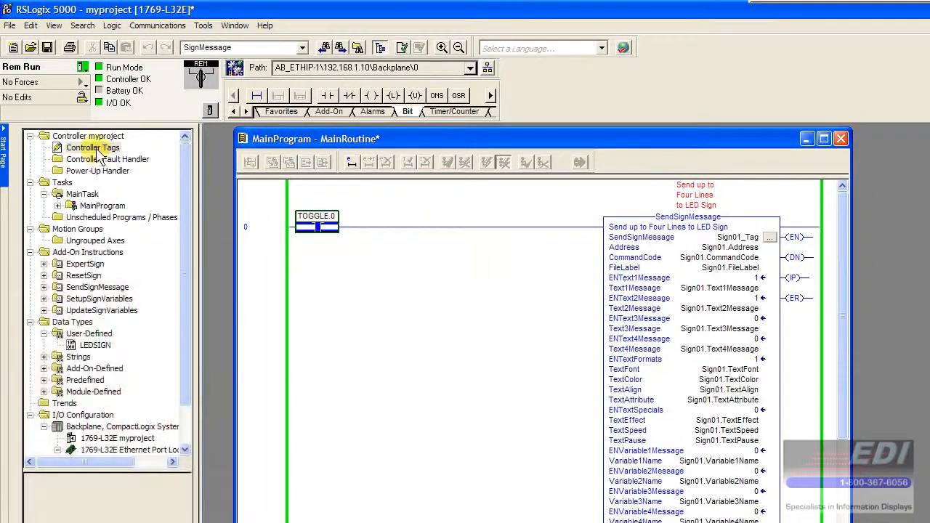
Change Sign01.TextEffect from 'E' to 'S' in the controller tags so the message scrolls
double_click(93, 148)
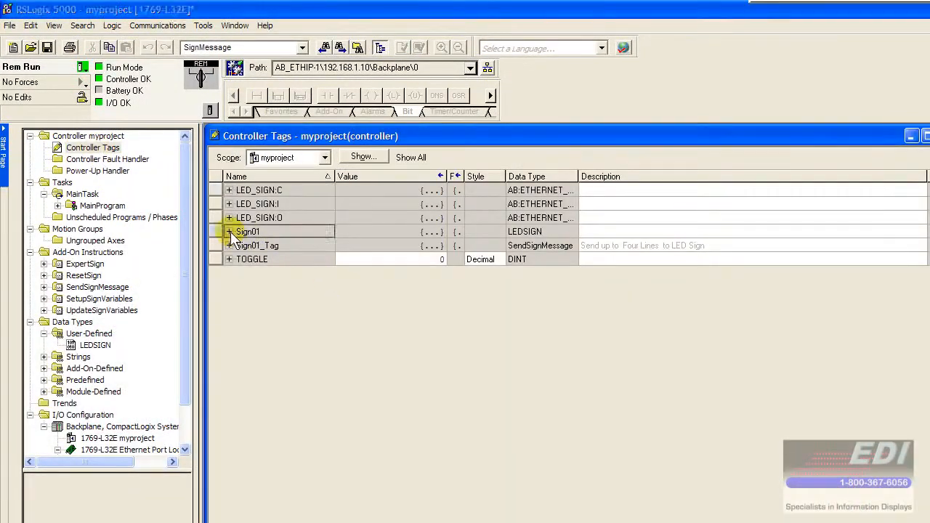
left_click(229, 231)
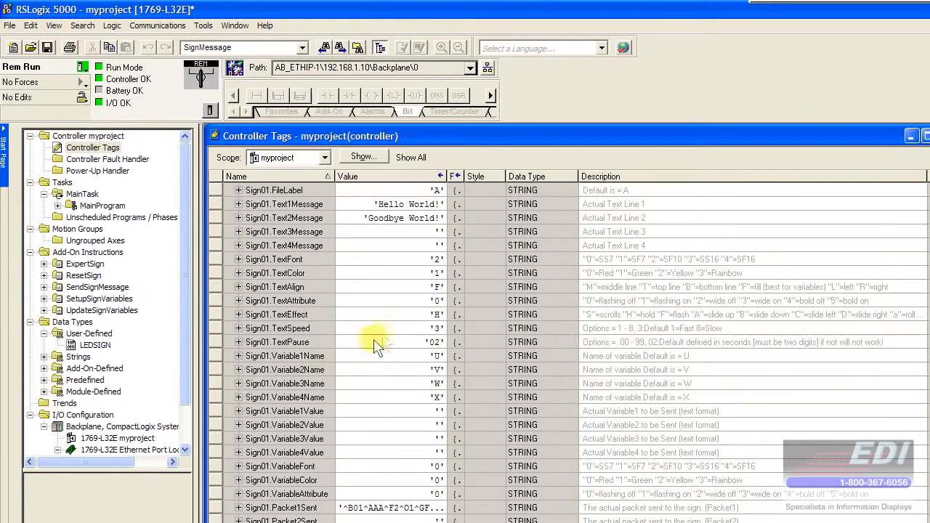
mouse_move(342, 319)
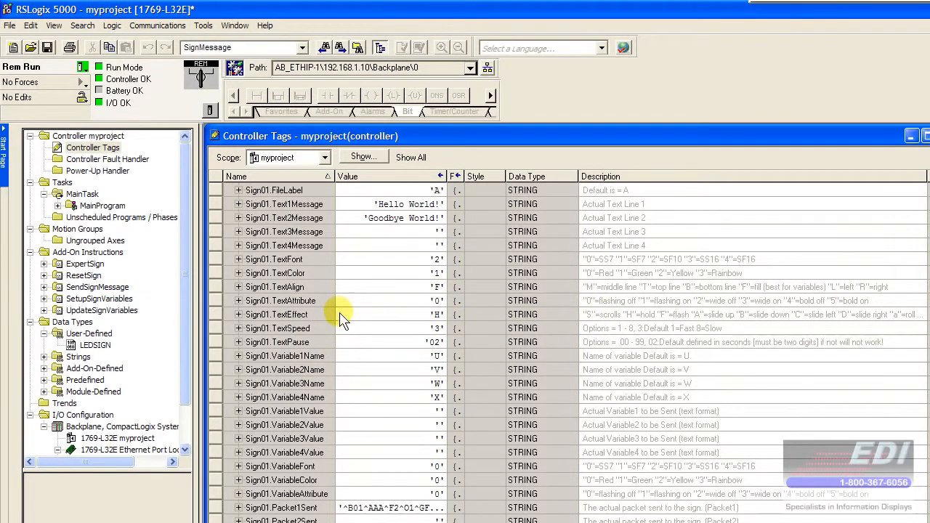
double_click(392, 314)
type("S")
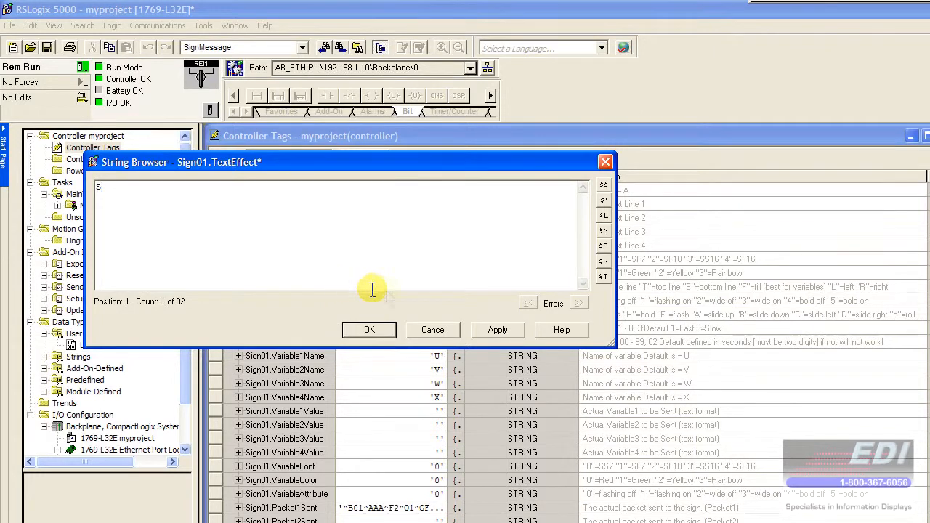
left_click(432, 328)
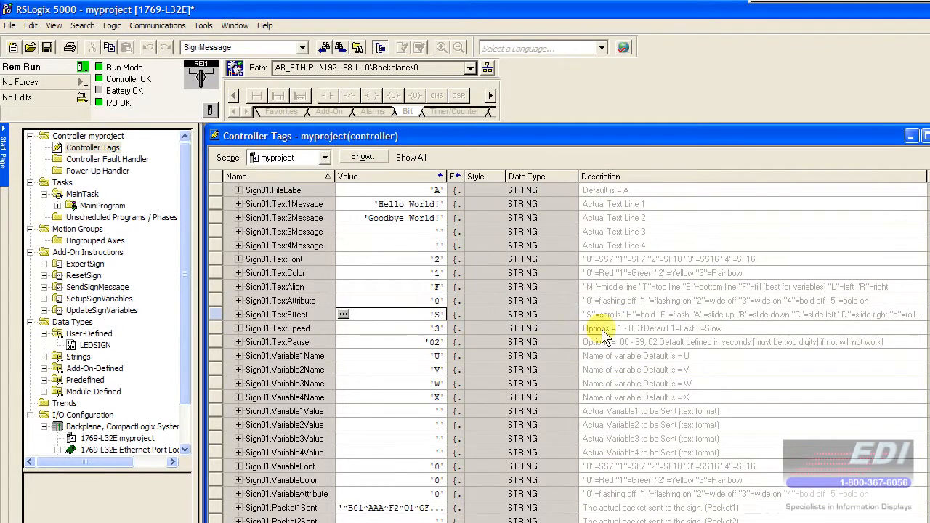
mouse_move(341, 353)
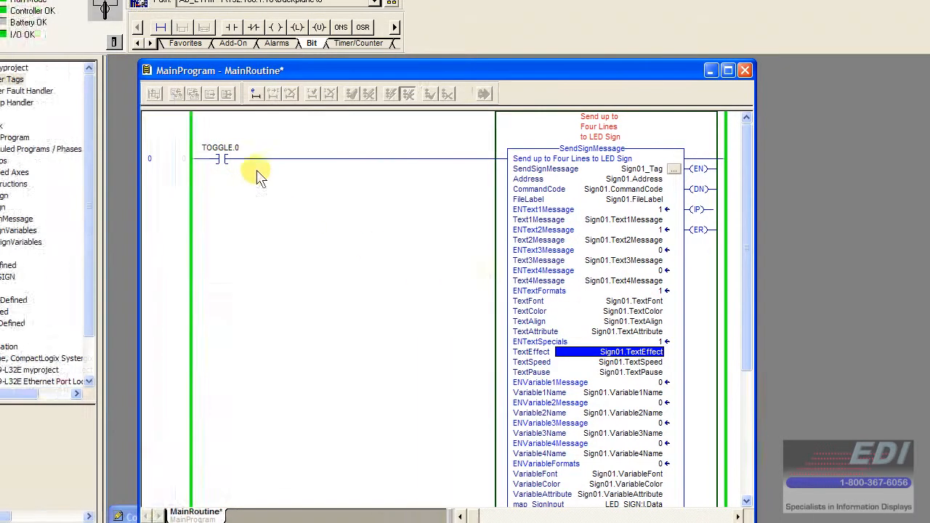
Toggle the TOGGLE.0 contact in MainRoutine to resend the updated message to the LED sign
left_click(220, 159)
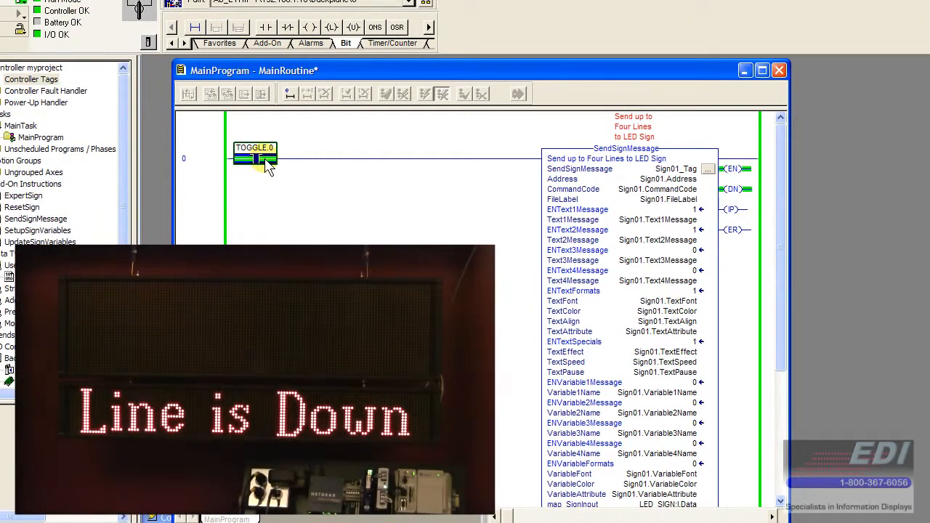